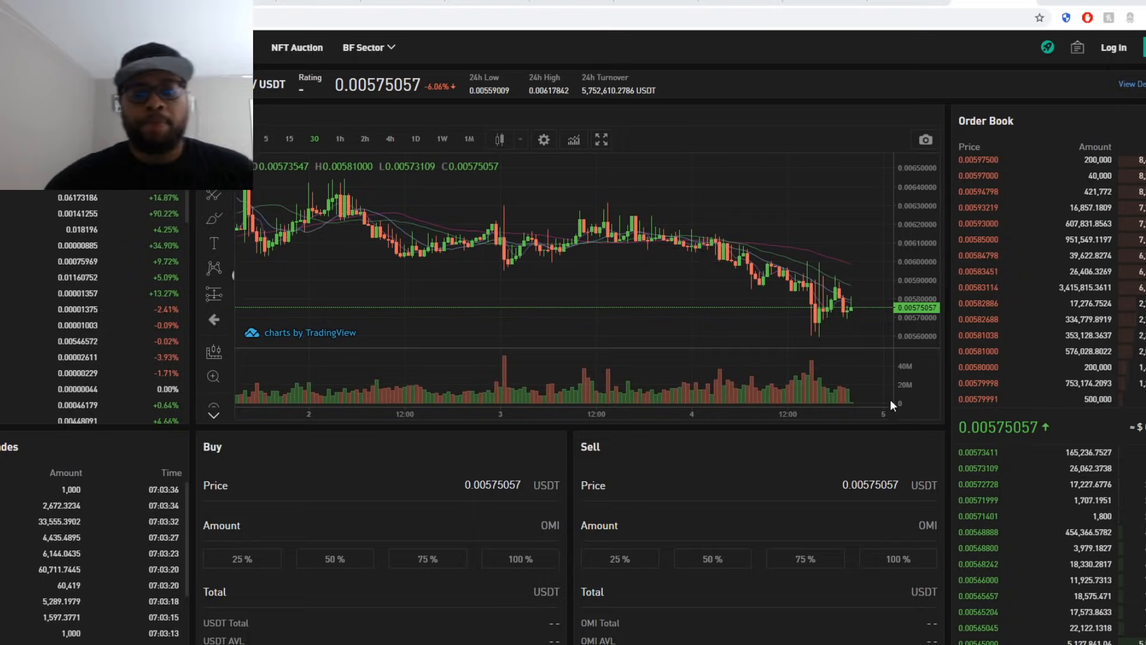
mouse_move(804, 380)
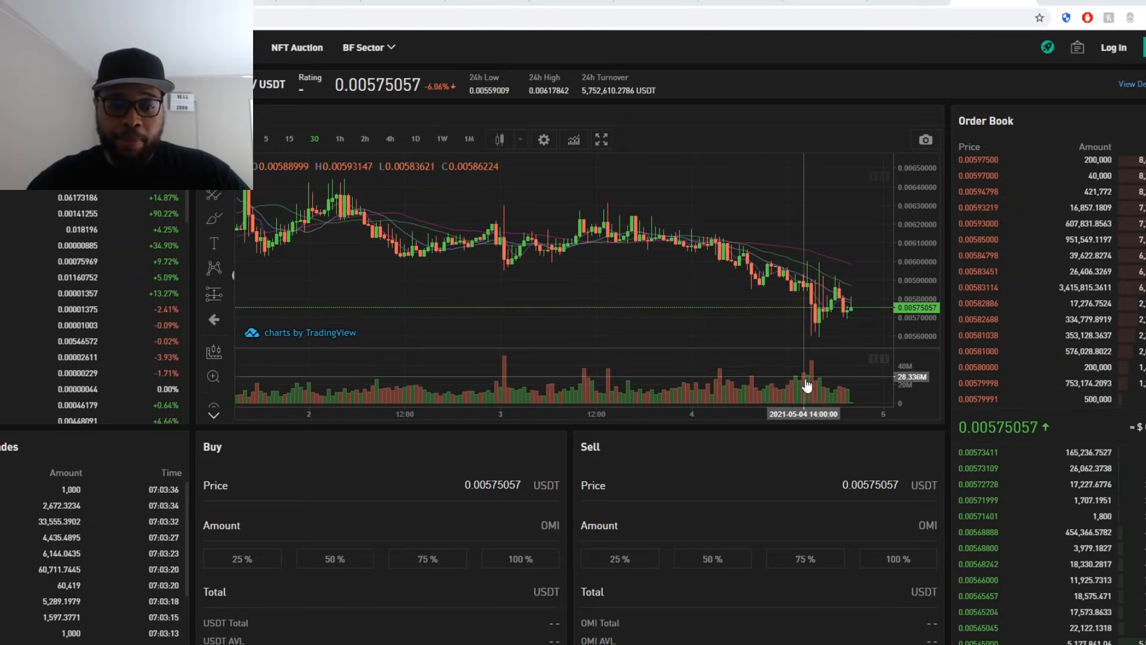
mouse_move(813, 307)
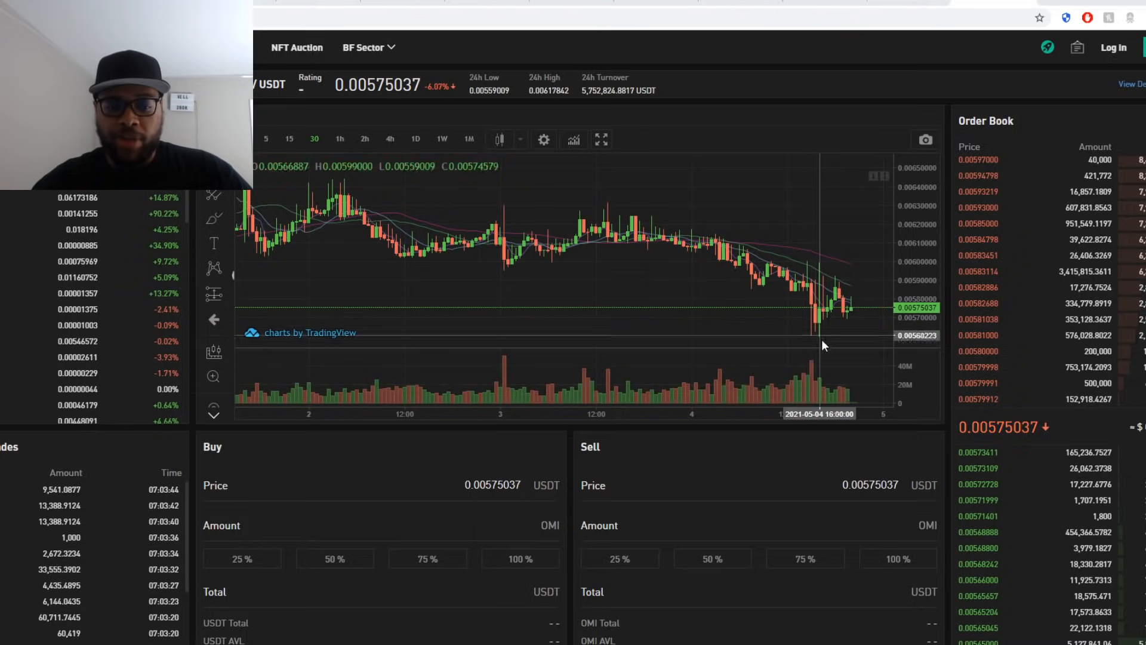
mouse_move(814, 339)
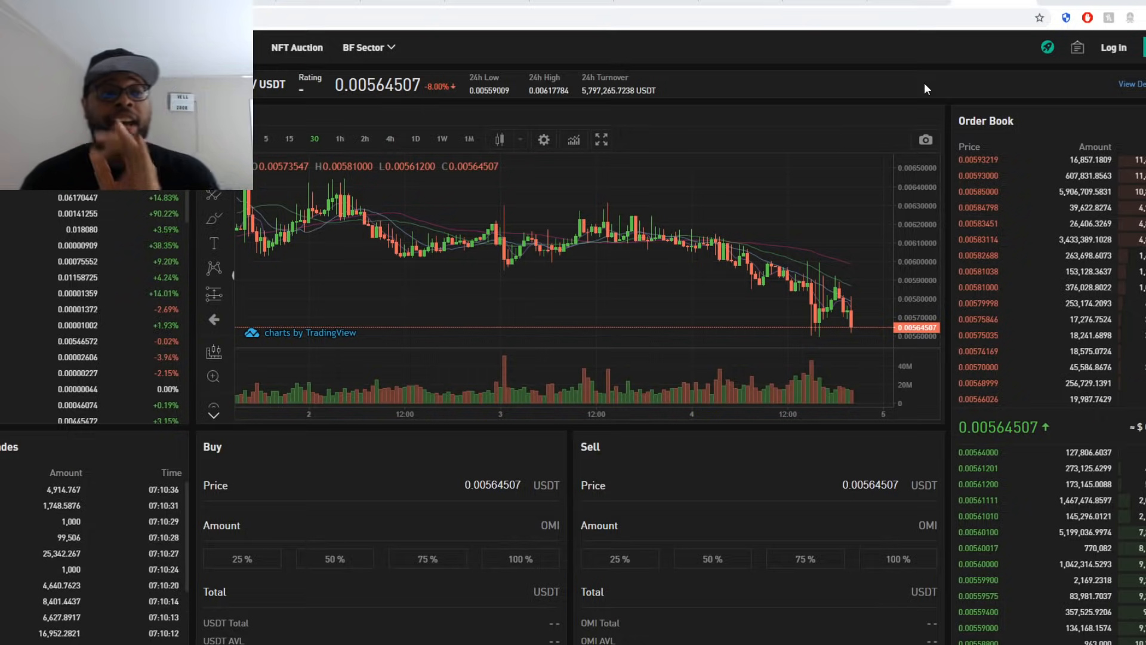
mouse_move(357, 159)
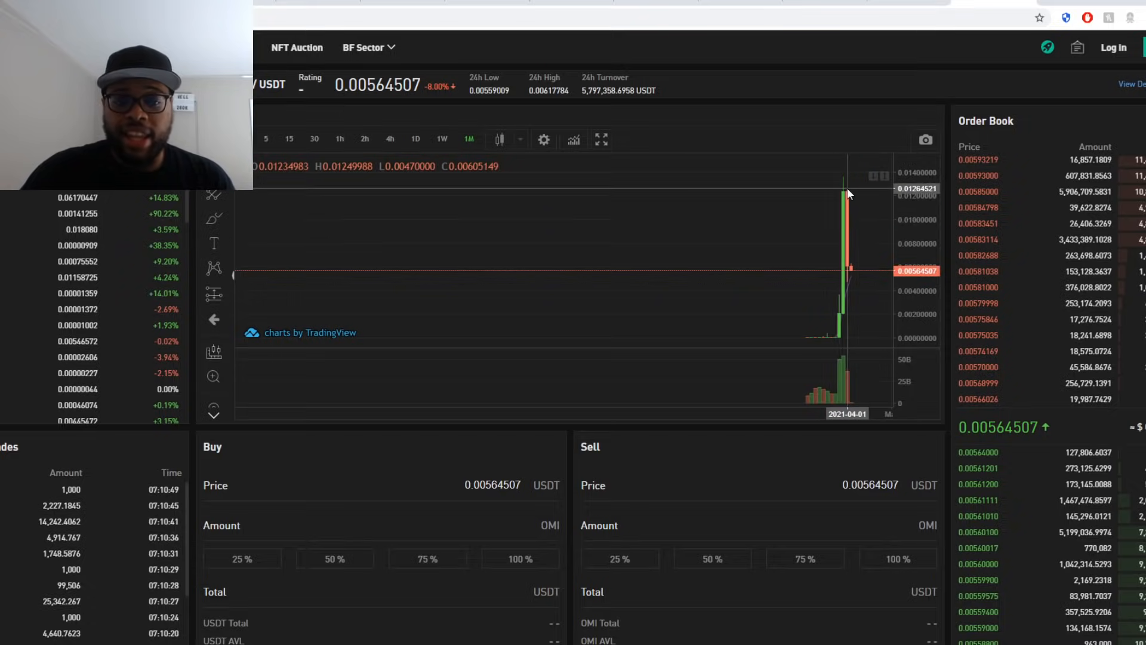
mouse_move(852, 271)
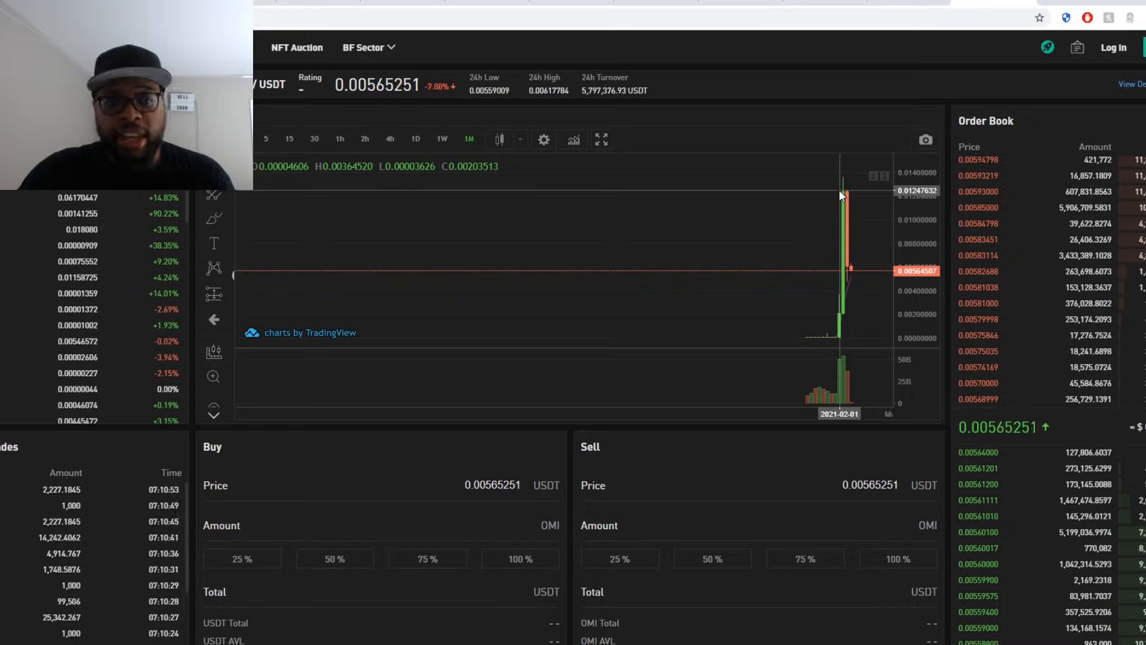
mouse_move(845, 198)
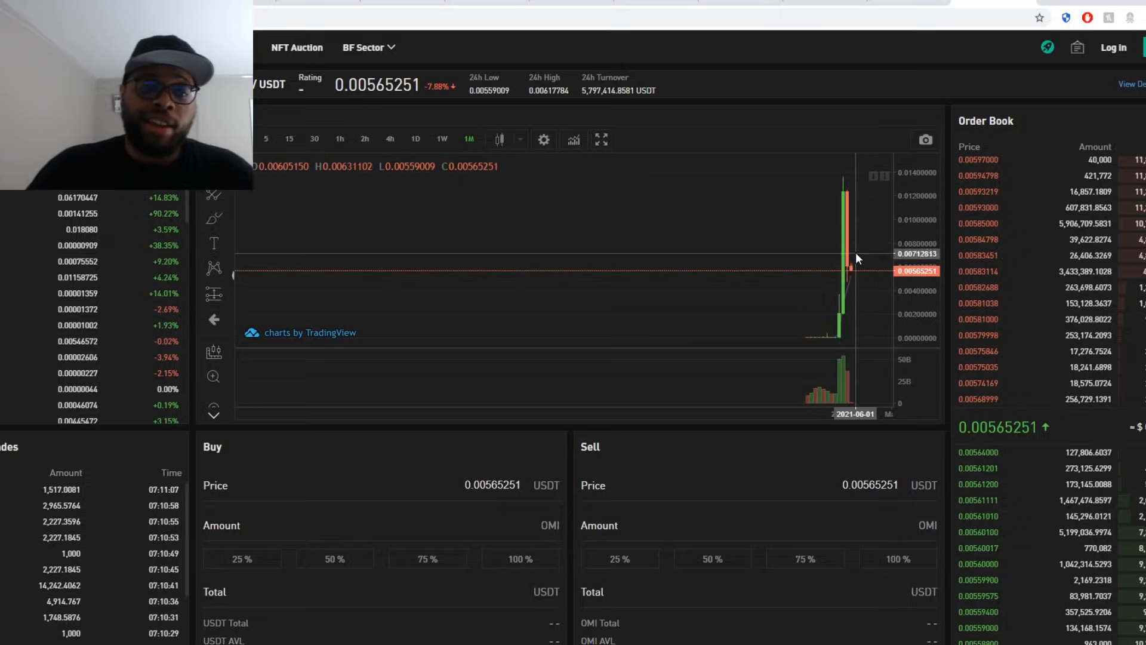
mouse_move(852, 271)
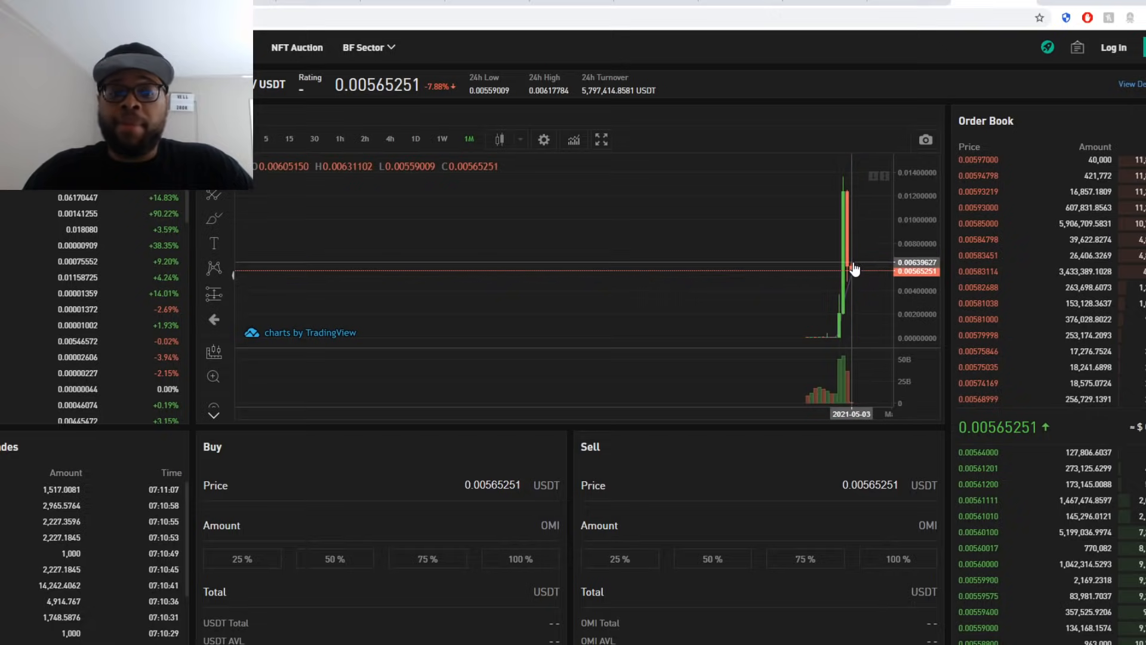
click(365, 139)
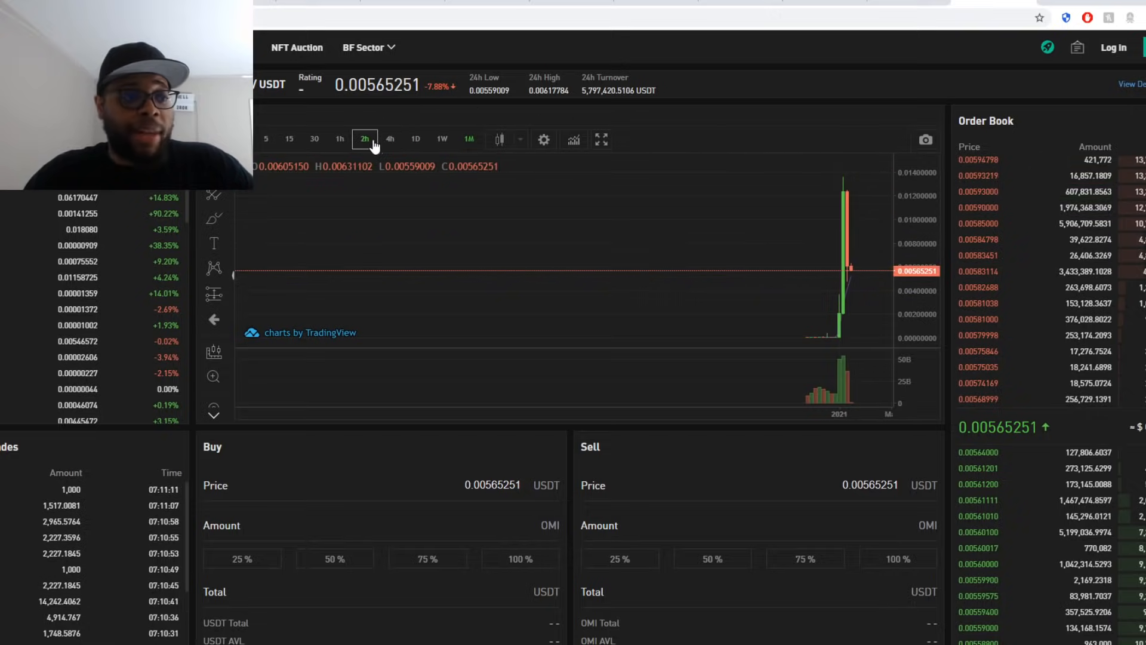
- Switch the OMI/USDT chart to 1-hour candles, then to 30-minute candles
click(390, 138)
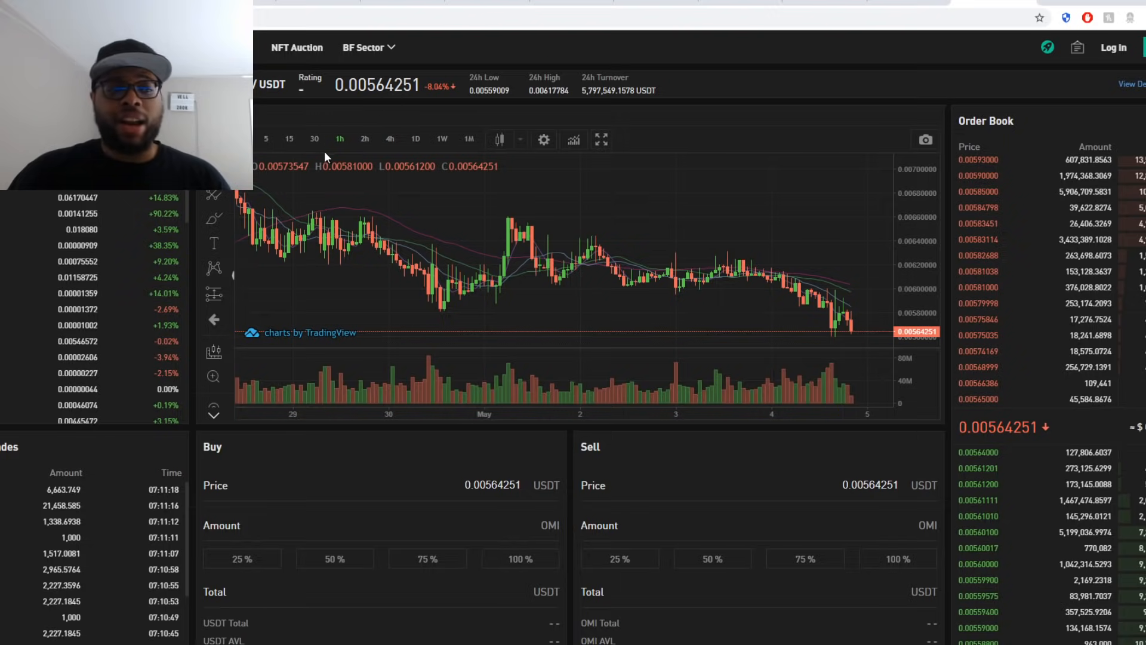
click(314, 138)
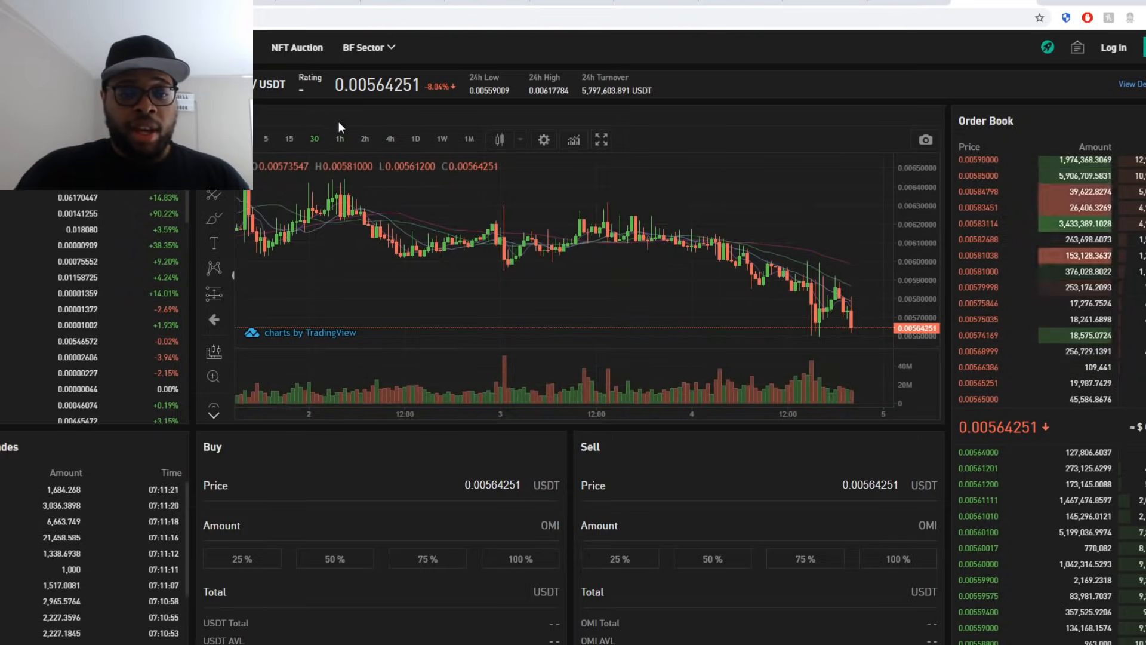
mouse_move(577, 276)
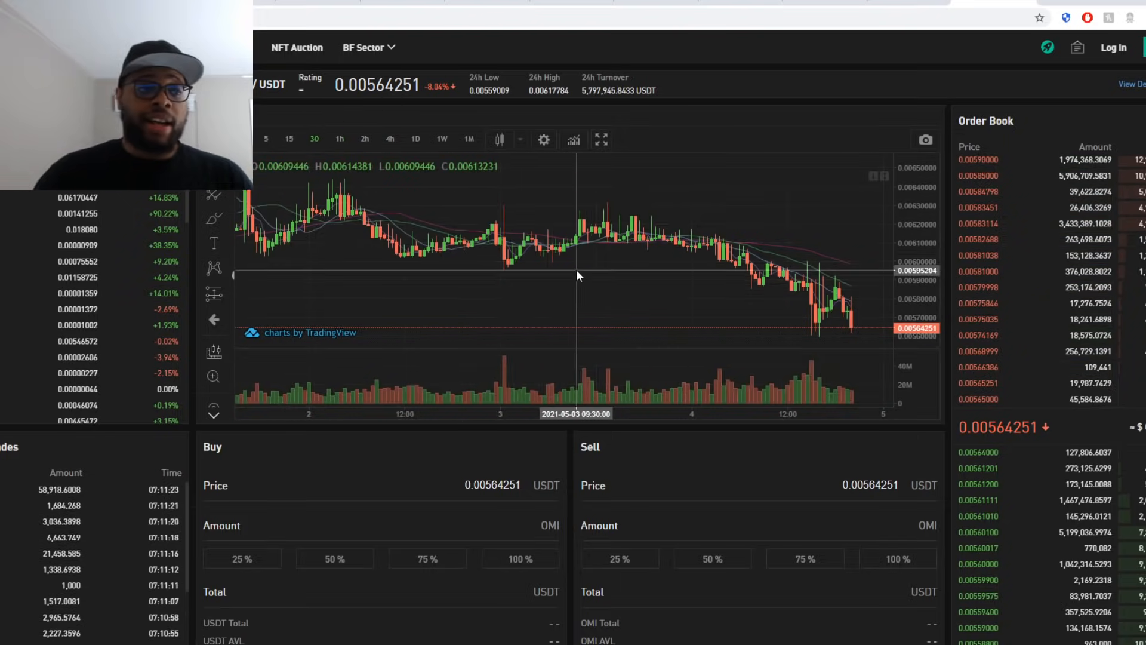